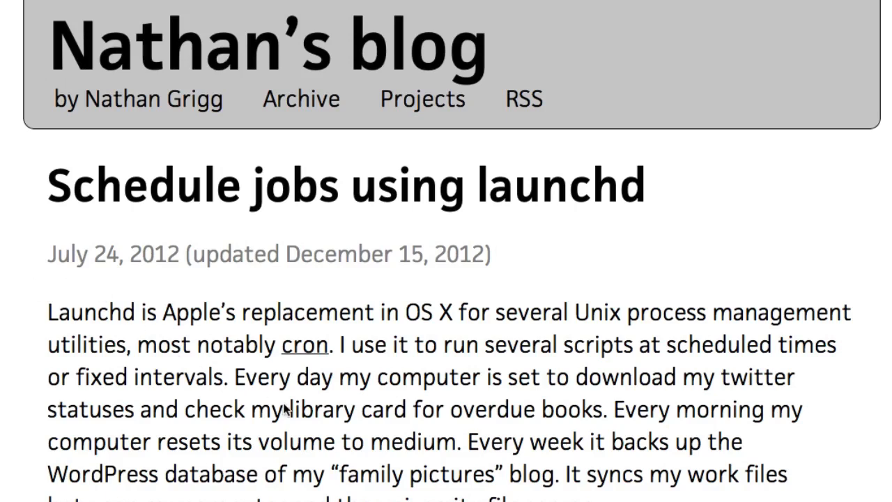
mouse_move(450, 415)
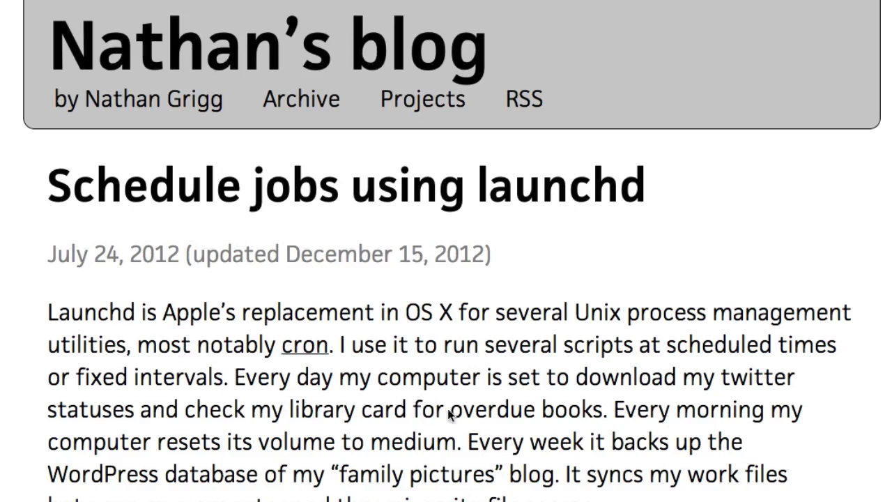
mouse_move(184, 428)
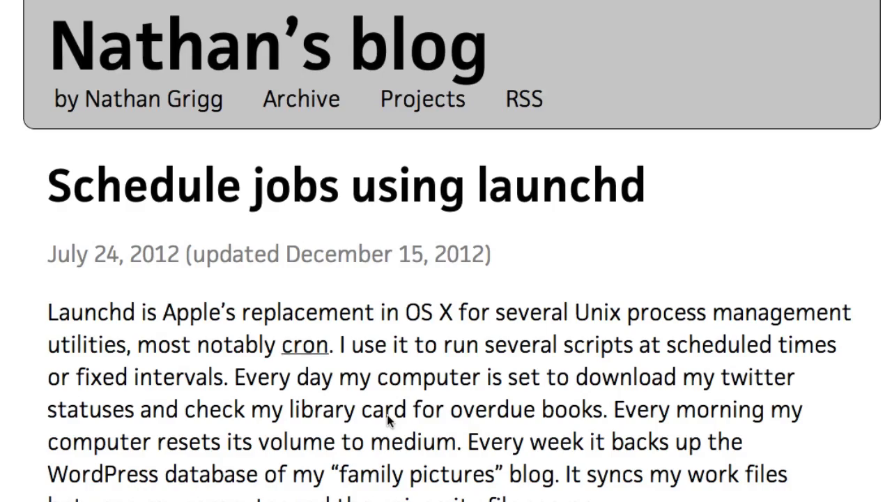
Step: Scroll the 'Schedule jobs using launchd' post down to its Contents list
scroll(down, 3)
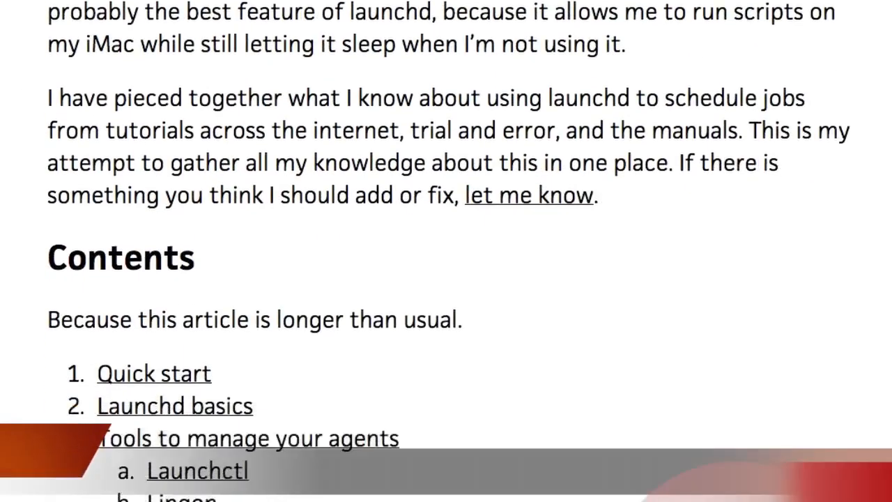
scroll(down, 3)
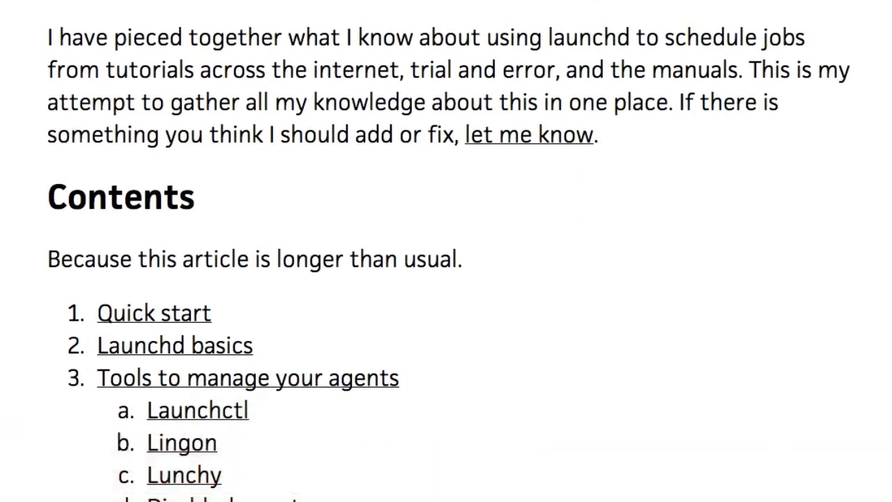
Step: Bring up the Lingon 3 App Store listing (4,49 €) and scroll its description
click(181, 442)
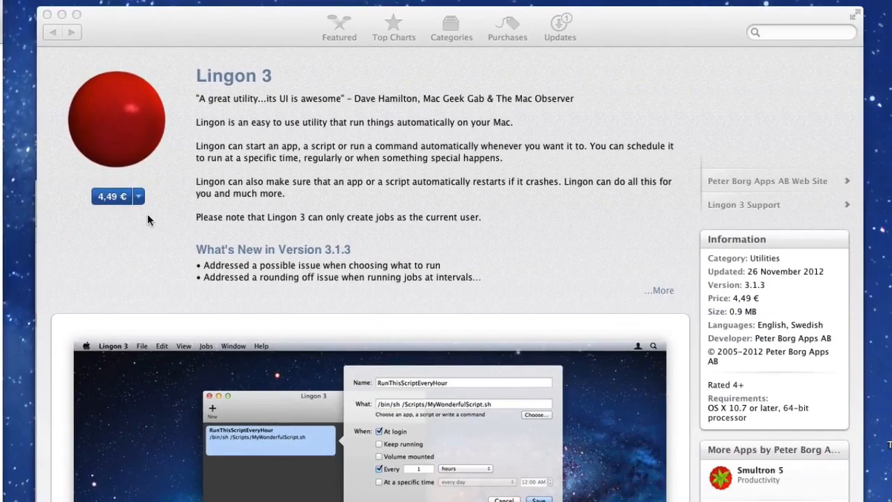
mouse_move(216, 31)
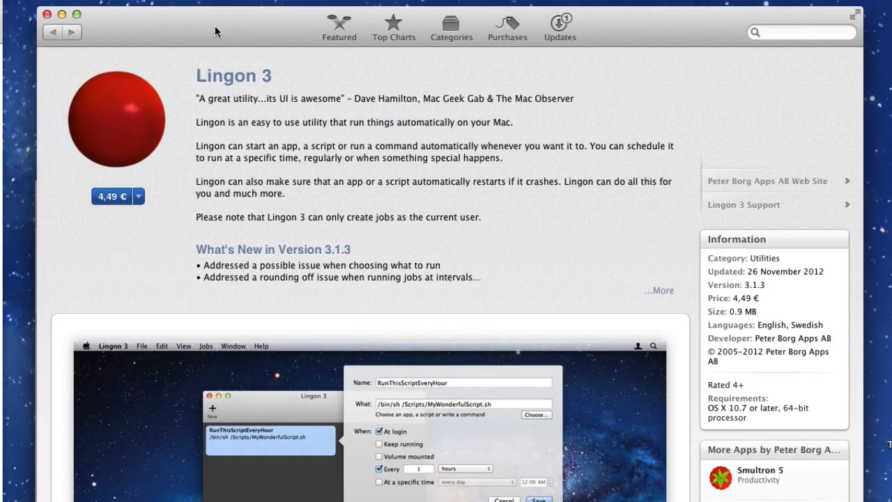
mouse_move(361, 214)
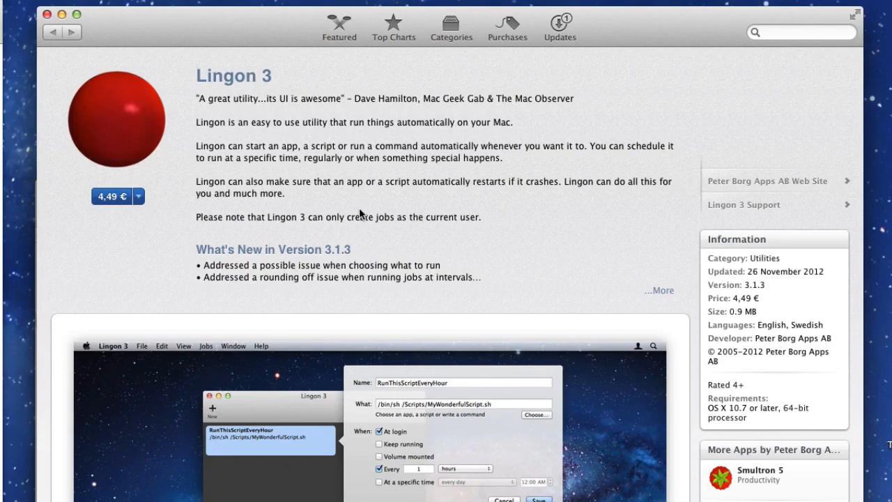
mouse_move(193, 51)
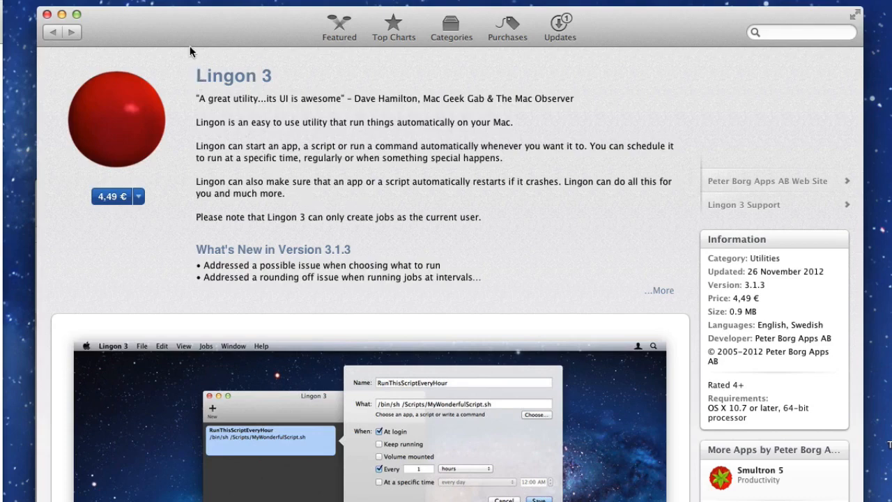
scroll(down, 3)
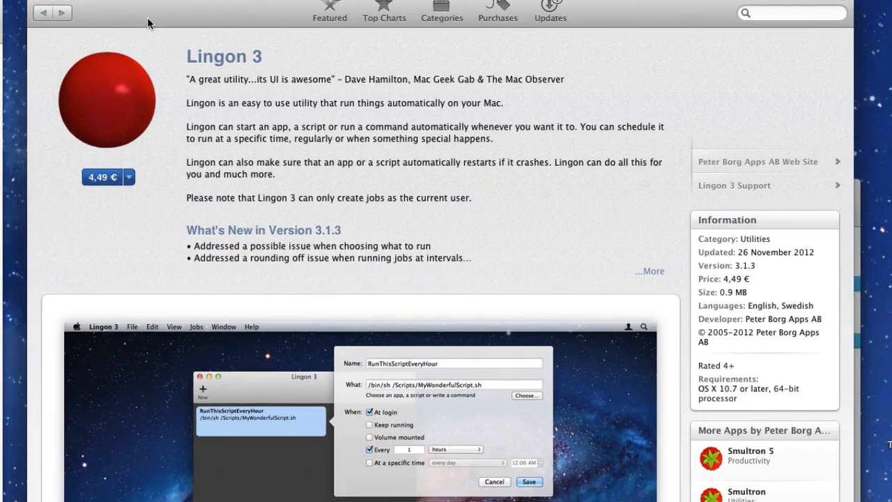
mouse_move(38, 2)
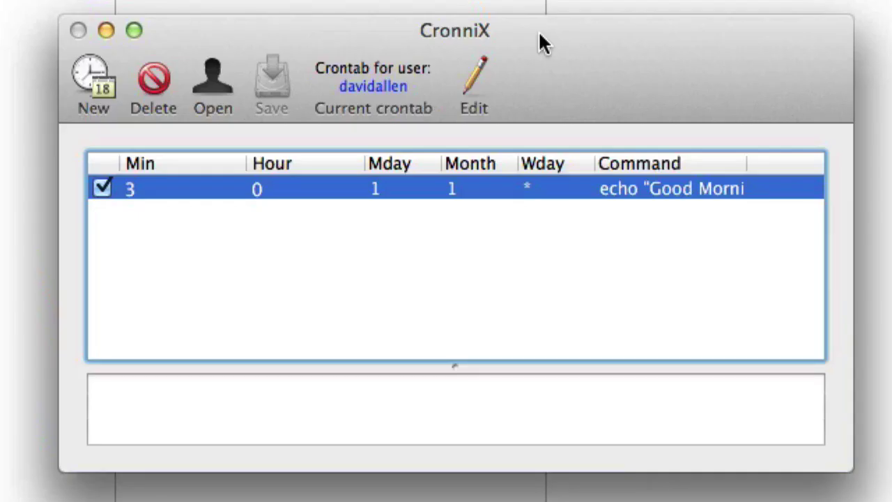
mouse_move(214, 287)
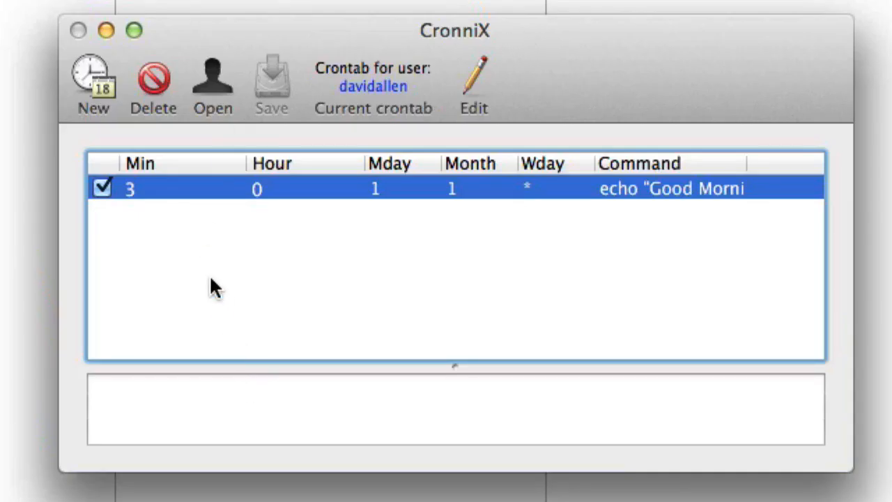
mouse_move(155, 242)
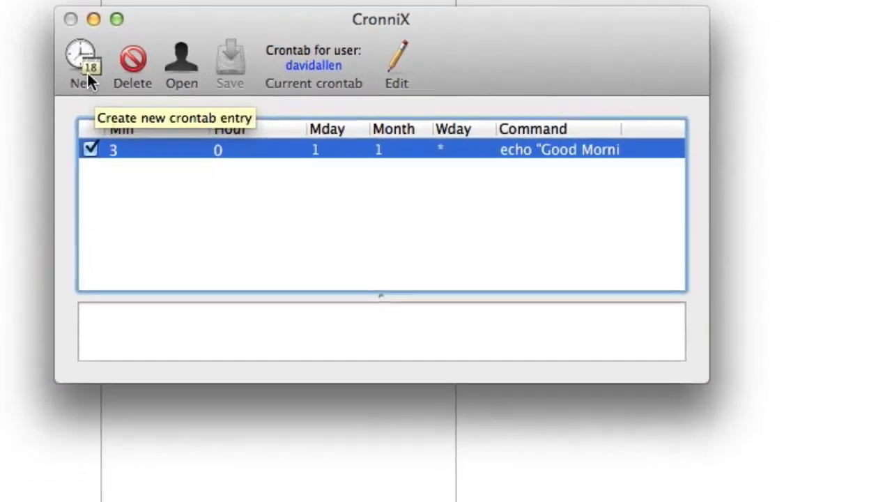
Step: Draft a CronniX entry for echo "Happy New Year!" and view its Simple and Expert schedule tabs
click(82, 63)
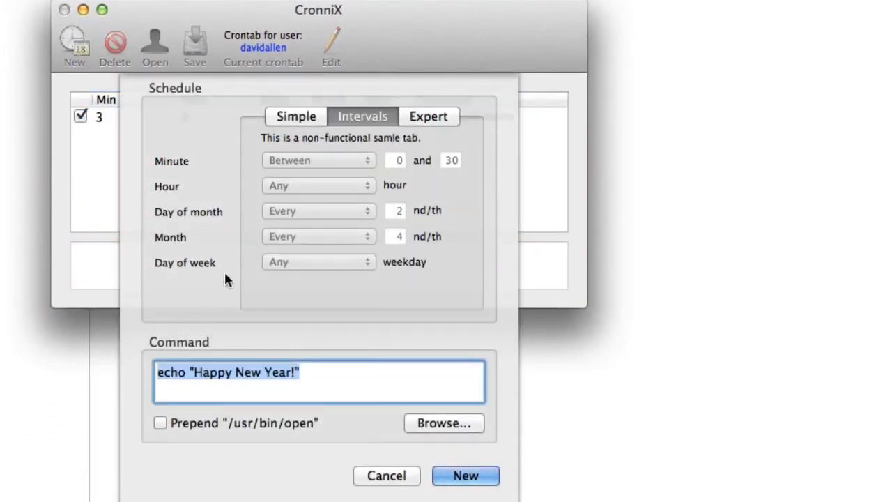
mouse_move(287, 360)
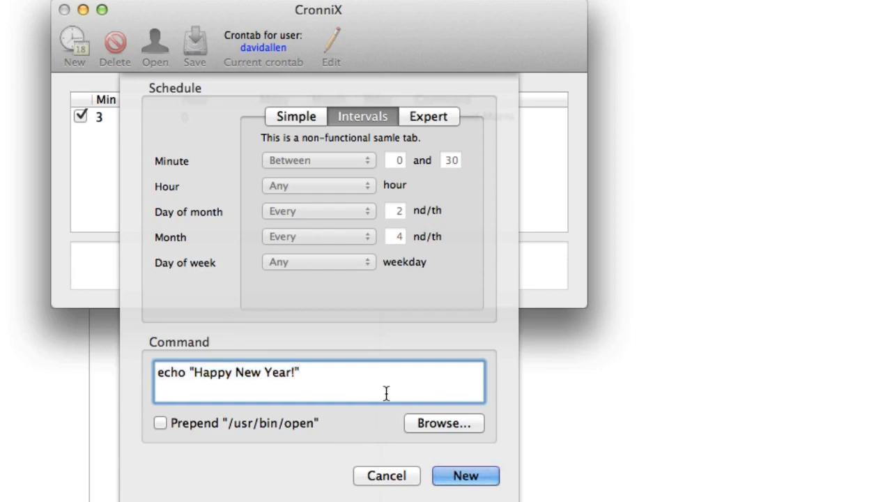
click(295, 115)
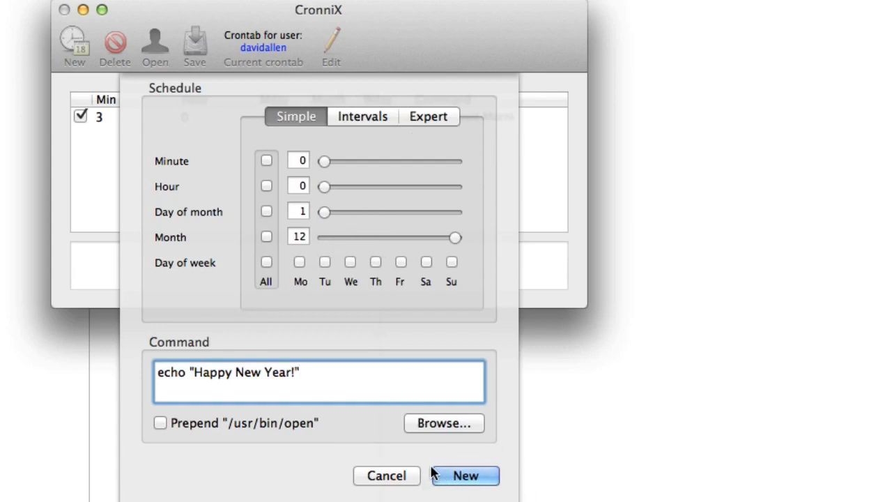
click(428, 116)
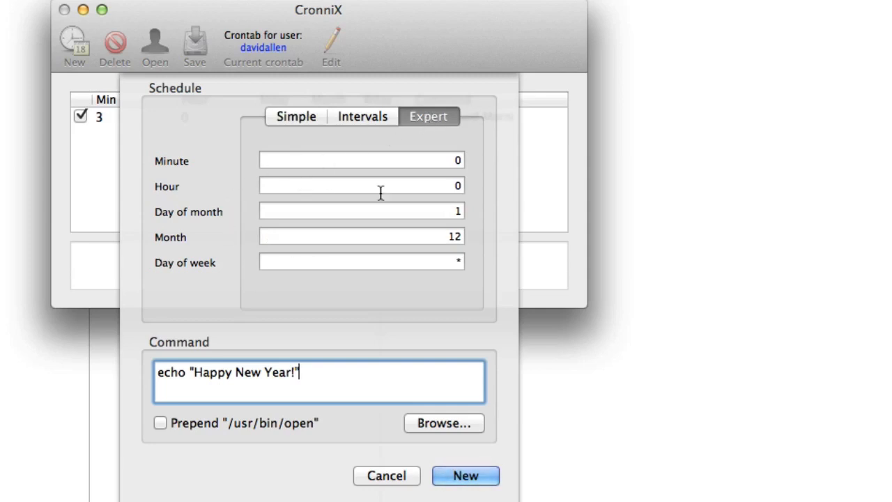
mouse_move(400, 485)
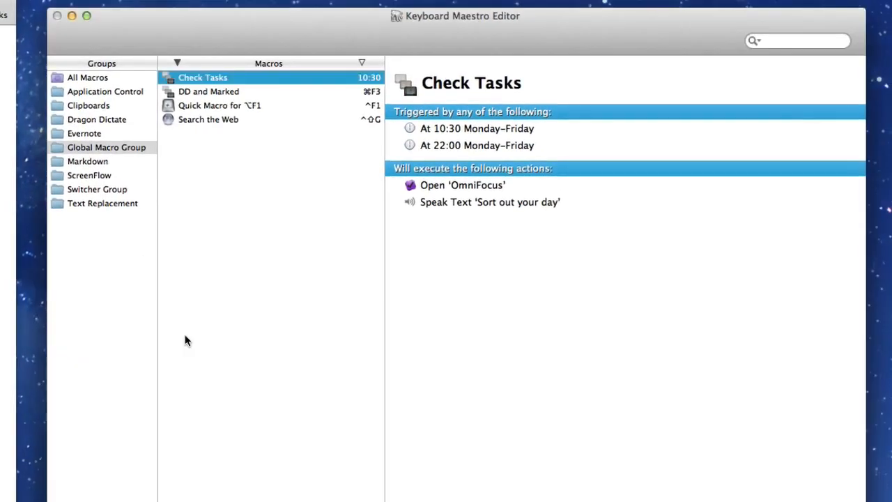
mouse_move(435, 50)
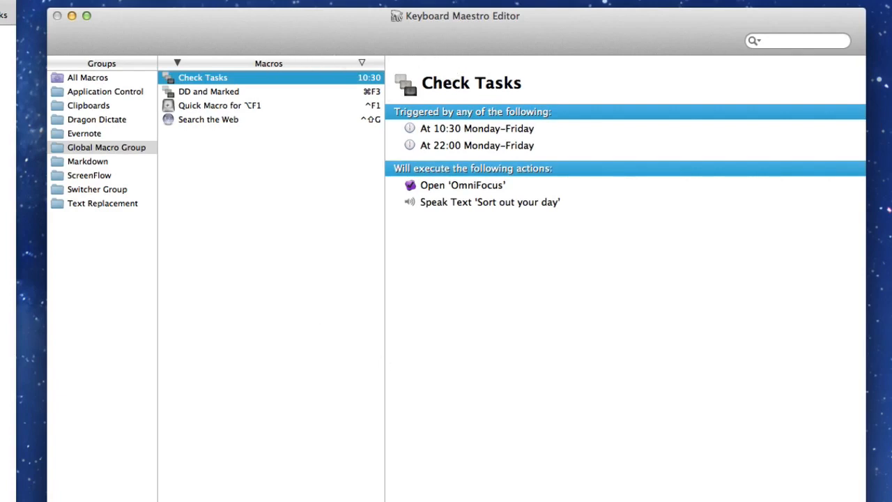
mouse_move(322, 332)
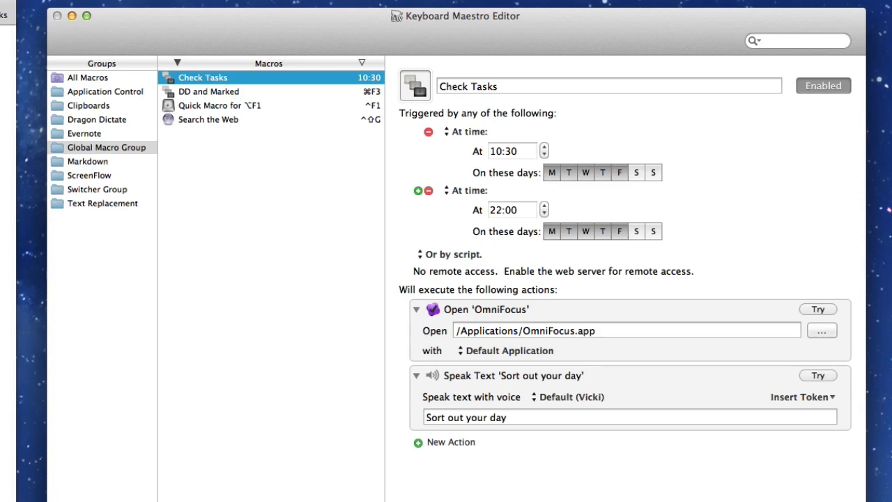
mouse_move(557, 396)
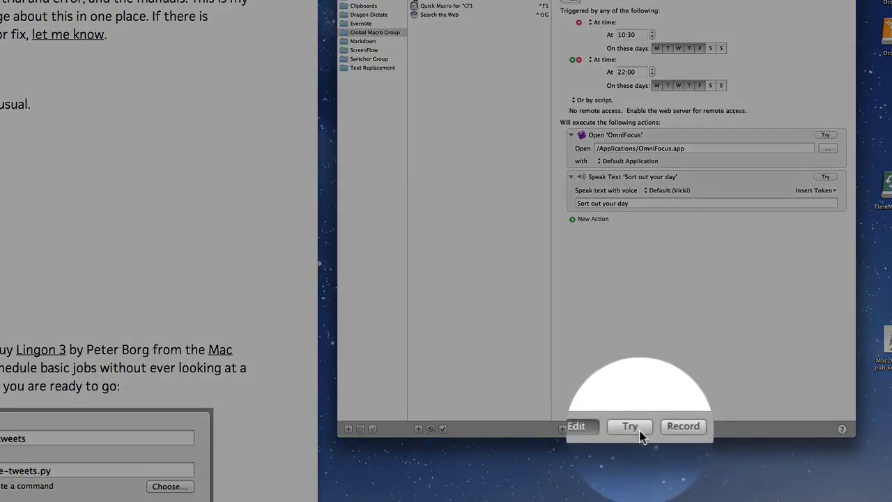
Step: Test-run the Check Tasks macro with Try
click(629, 426)
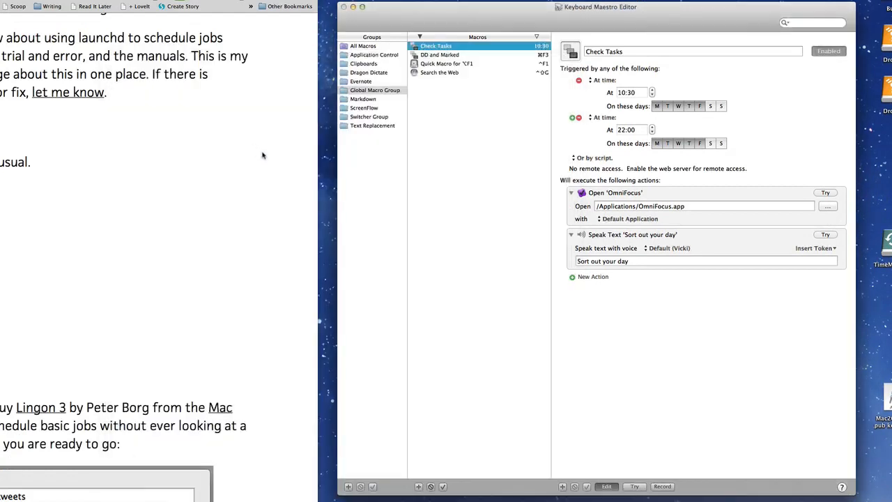
mouse_move(638, 387)
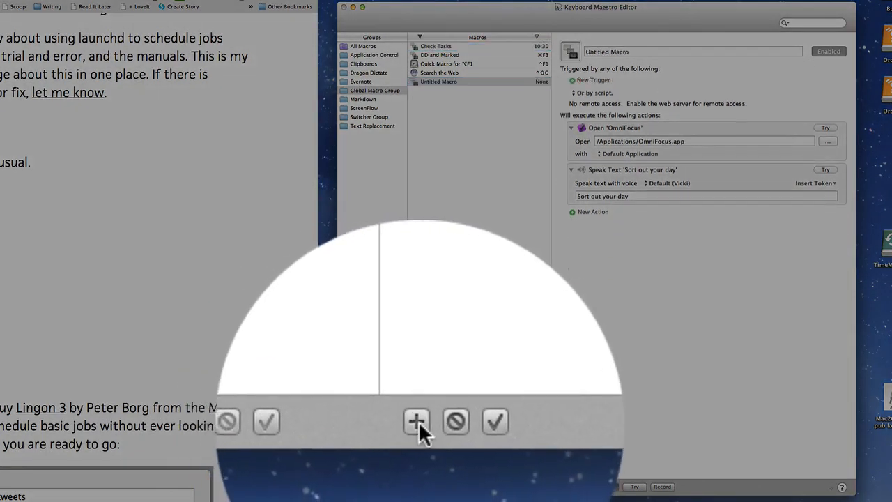
Step: Create a new macro named 'Check Tasks 2' with an 11:30 weekday time trigger
click(417, 421)
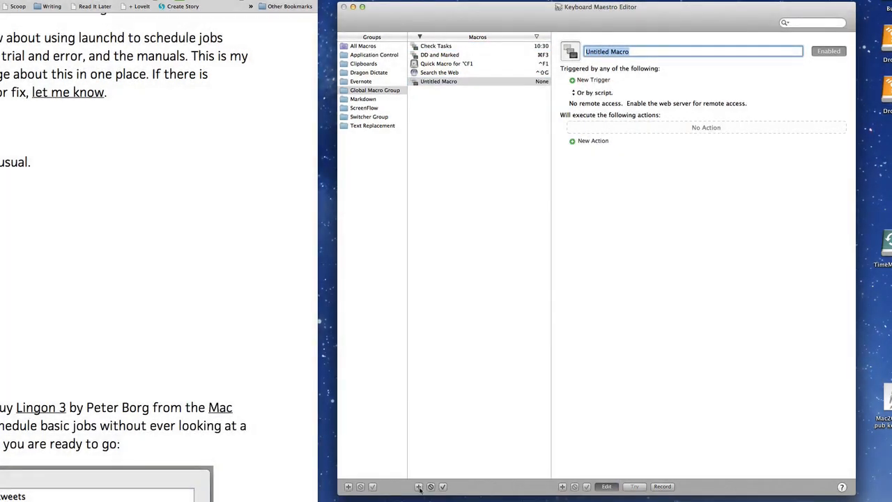
text(Check Tasks)
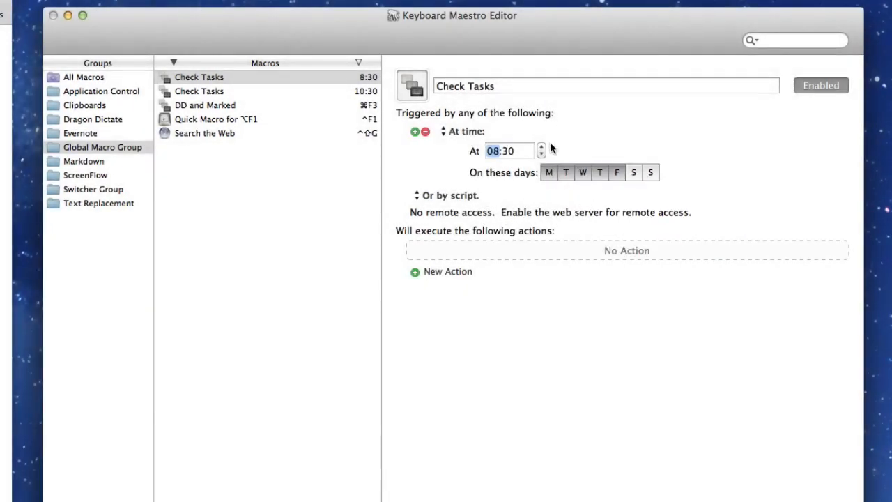
click(541, 147)
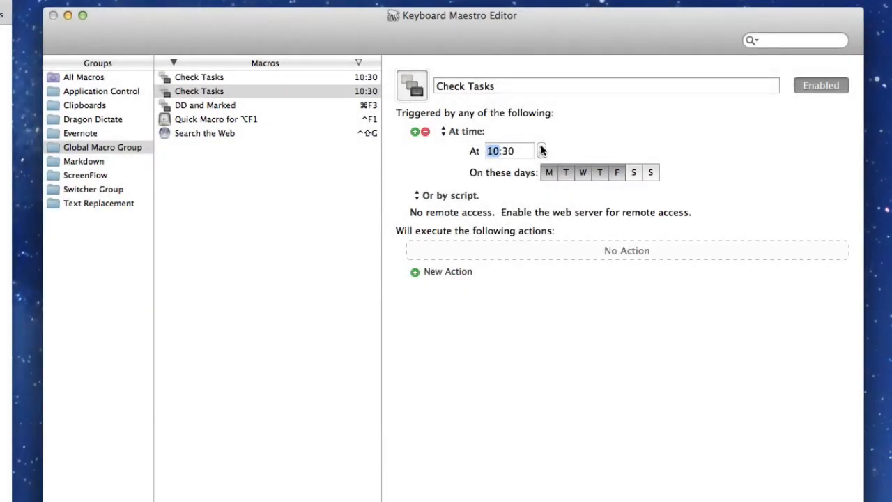
click(541, 147)
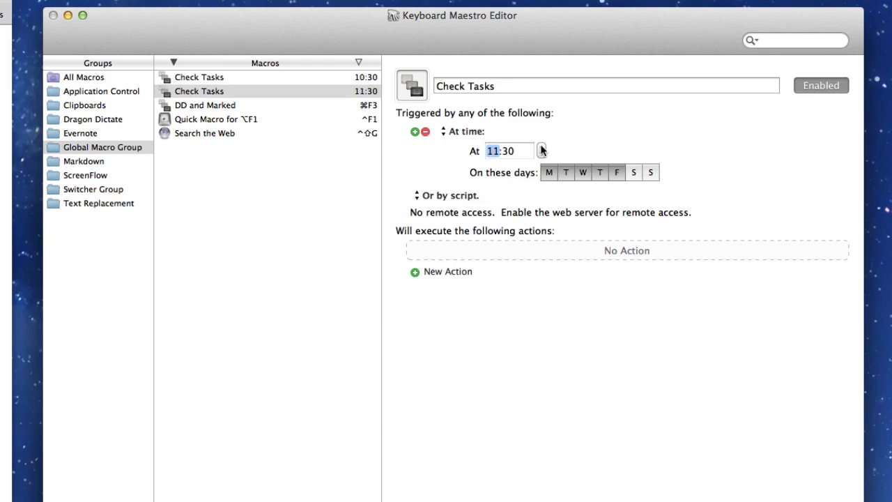
mouse_move(448, 146)
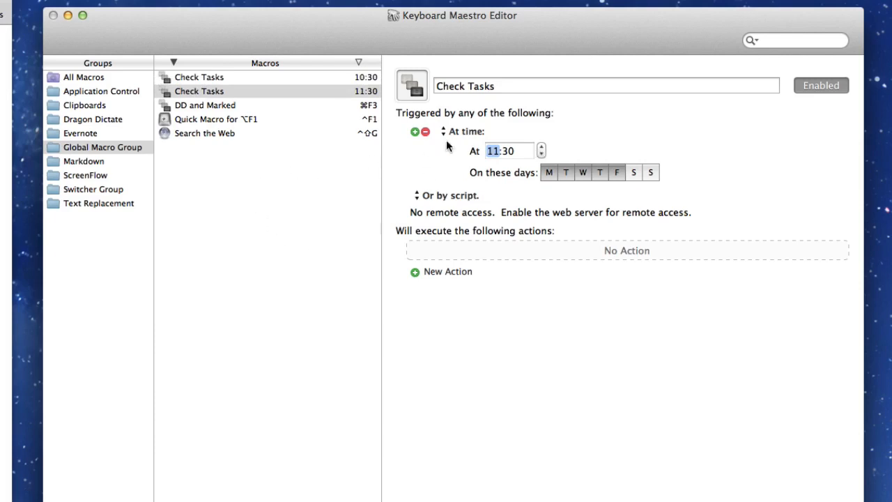
text(2)
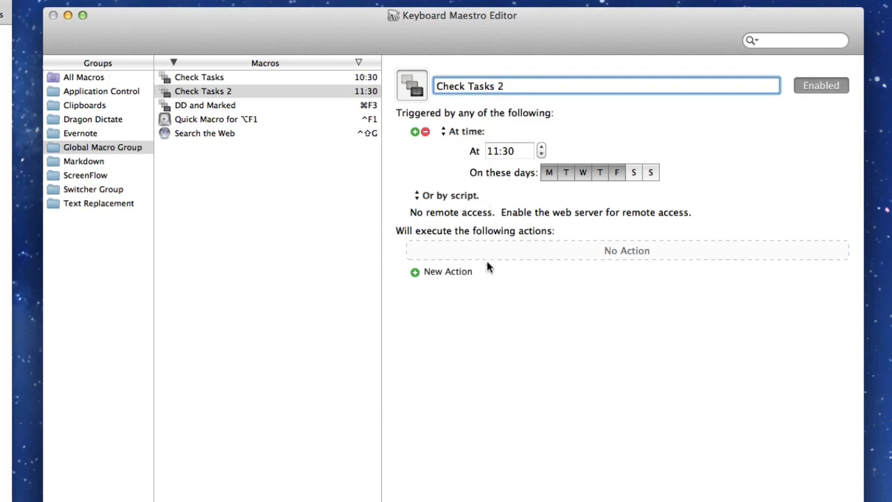
mouse_move(429, 203)
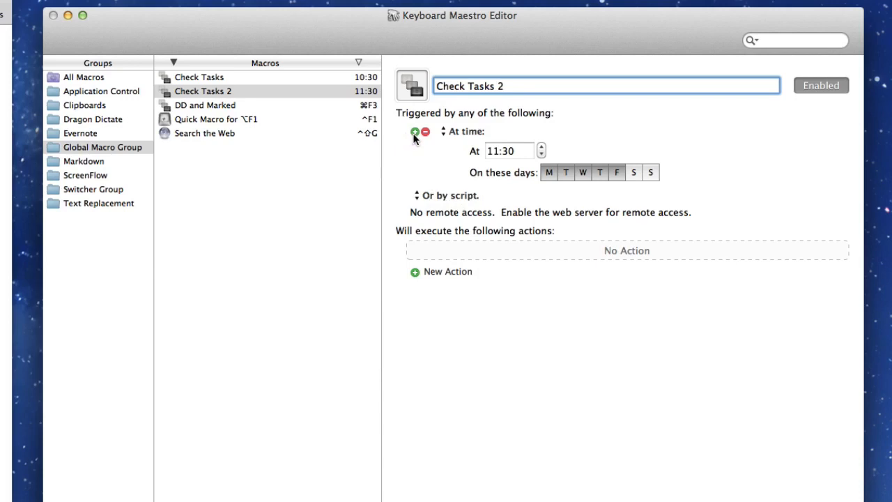
Step: Add a System Wake trigger alongside the 11:30 time trigger
click(415, 131)
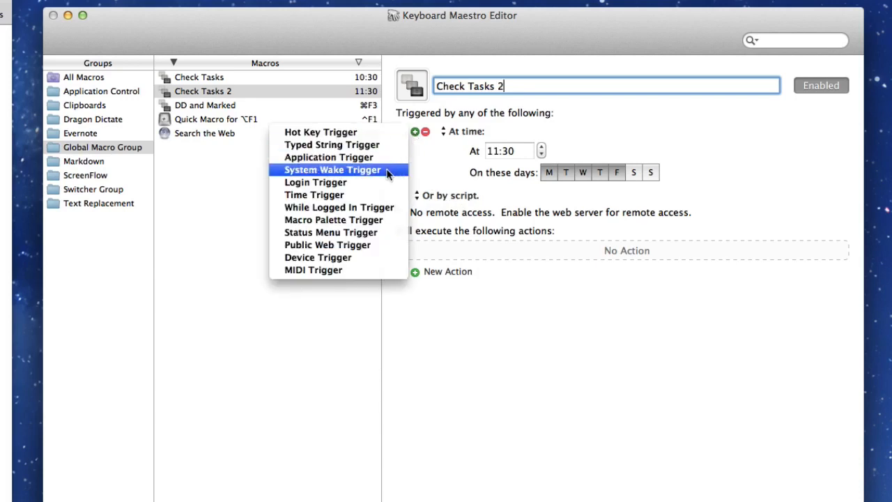
mouse_move(355, 195)
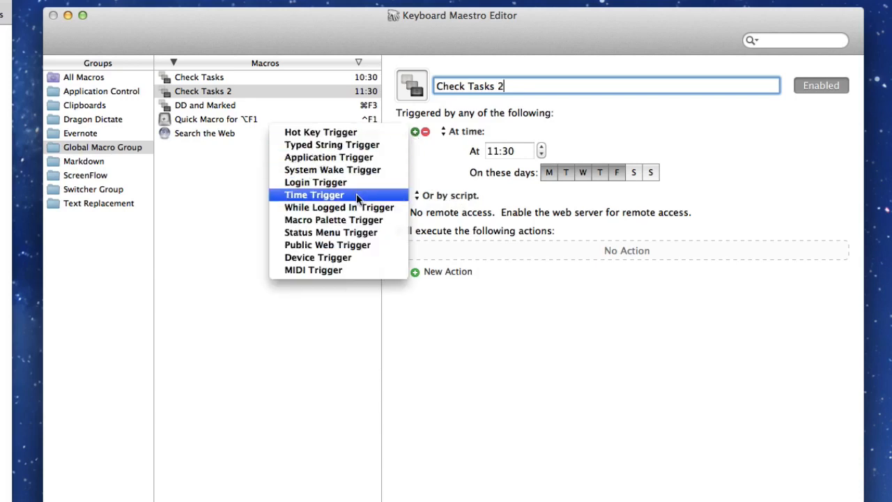
mouse_move(360, 169)
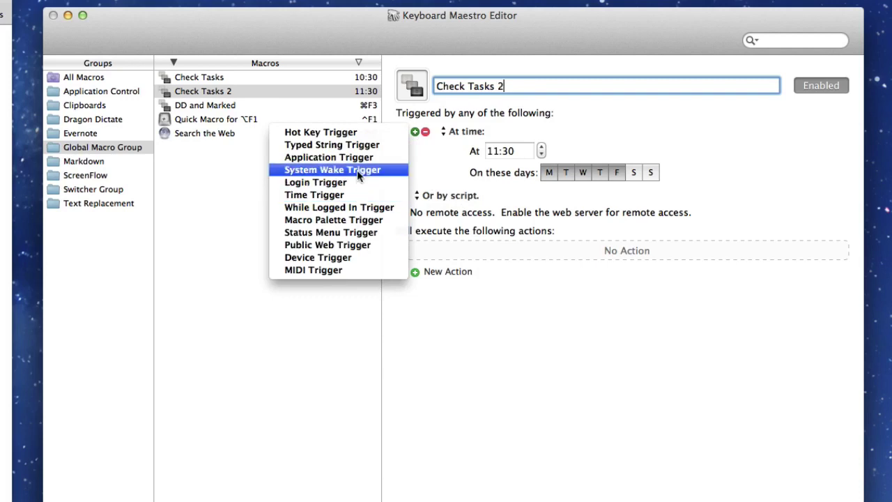
click(333, 169)
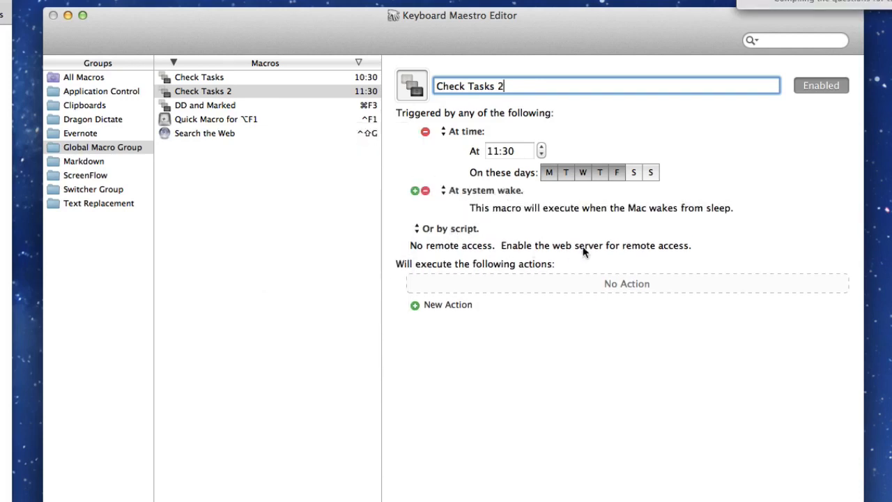
mouse_move(634, 221)
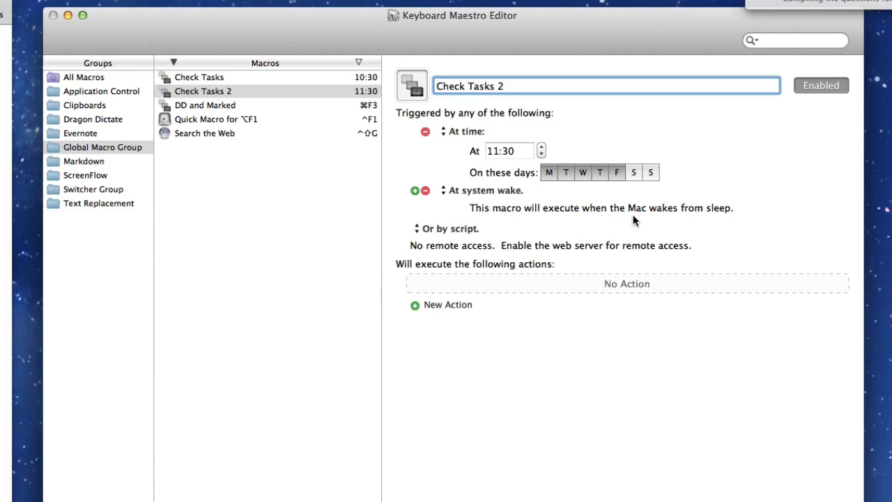
mouse_move(542, 290)
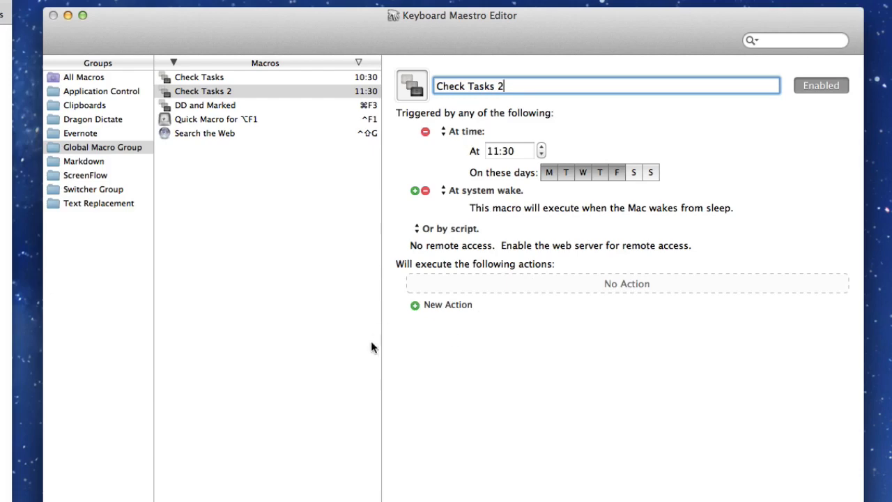
click(447, 305)
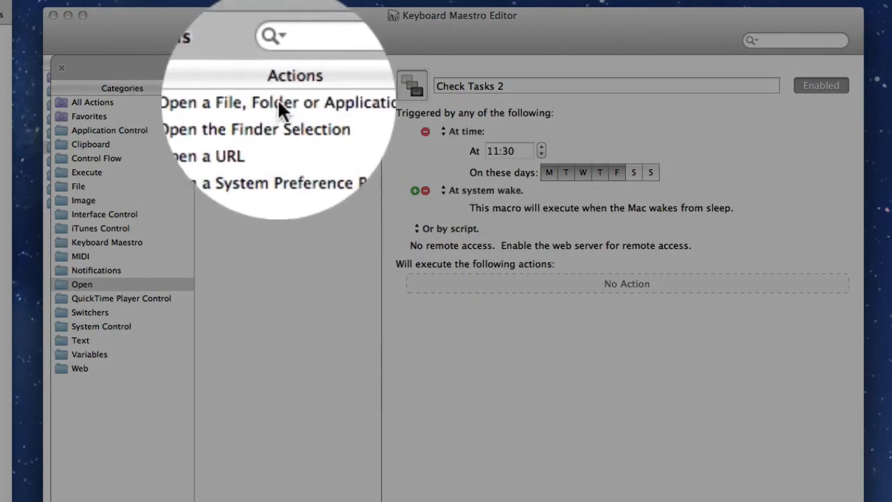
Step: Add an 'Open a File, Folder or Application' action set to open OmniFocus
click(275, 101)
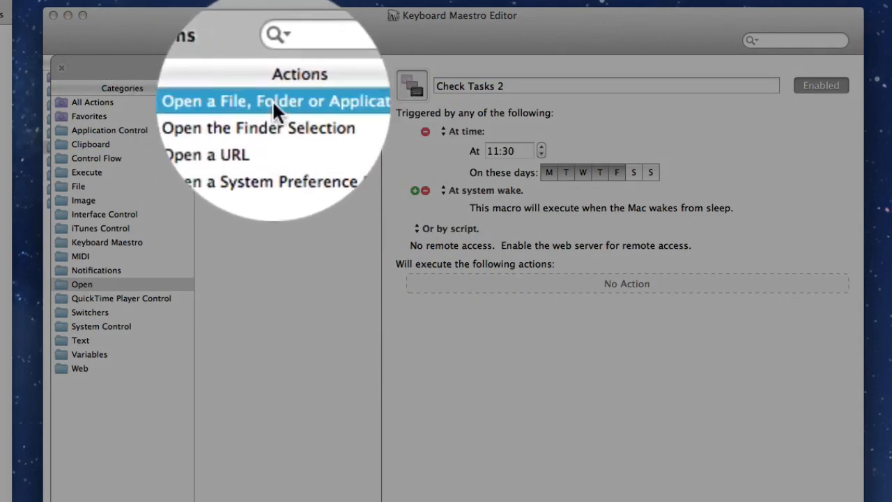
double_click(281, 102)
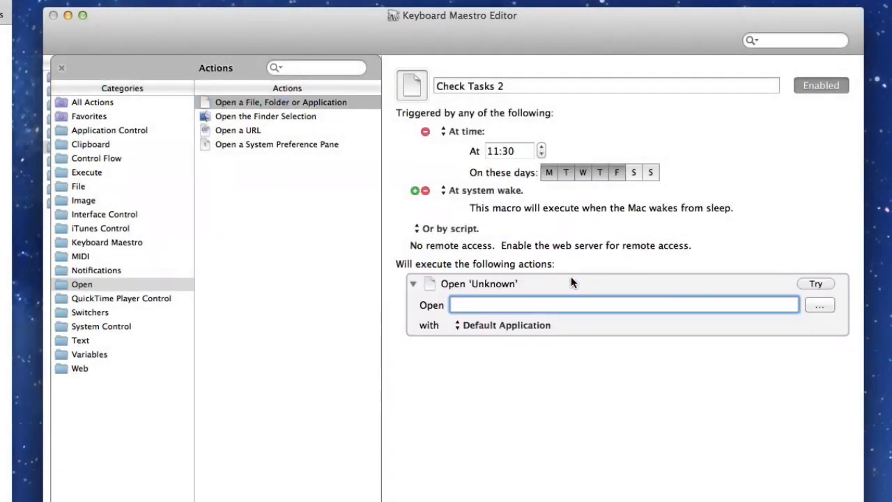
click(820, 305)
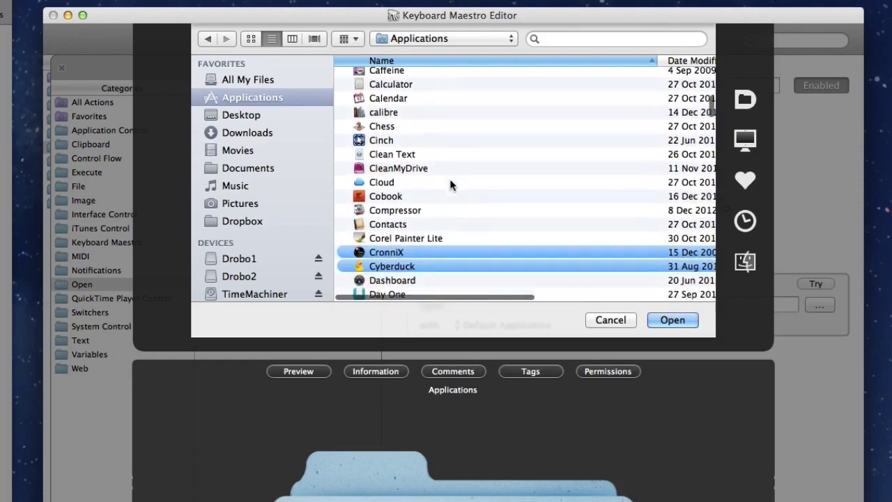
scroll(down, 3)
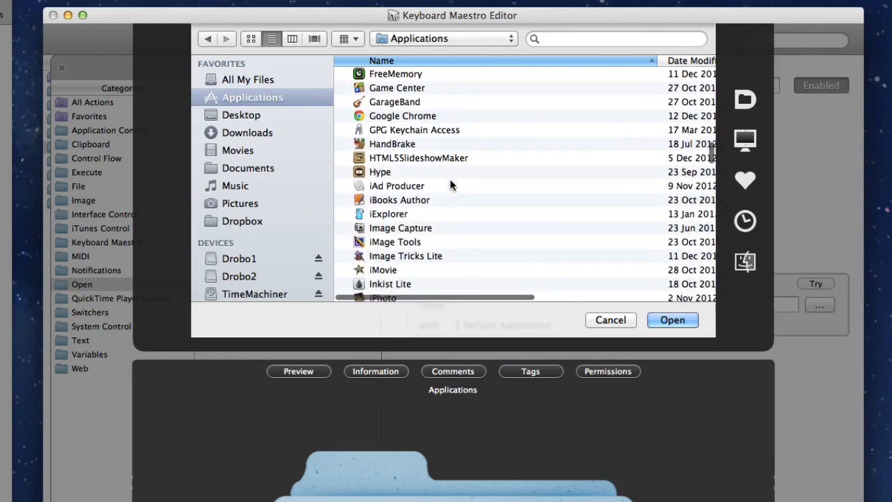
click(671, 319)
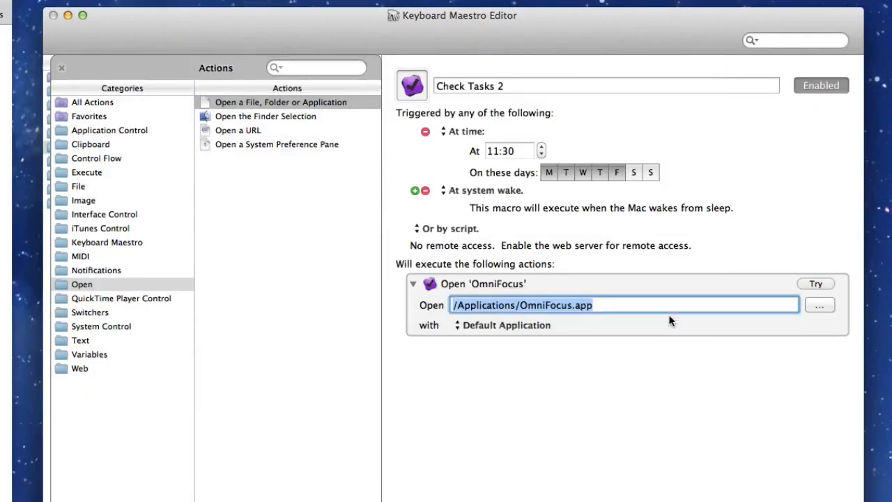
mouse_move(601, 362)
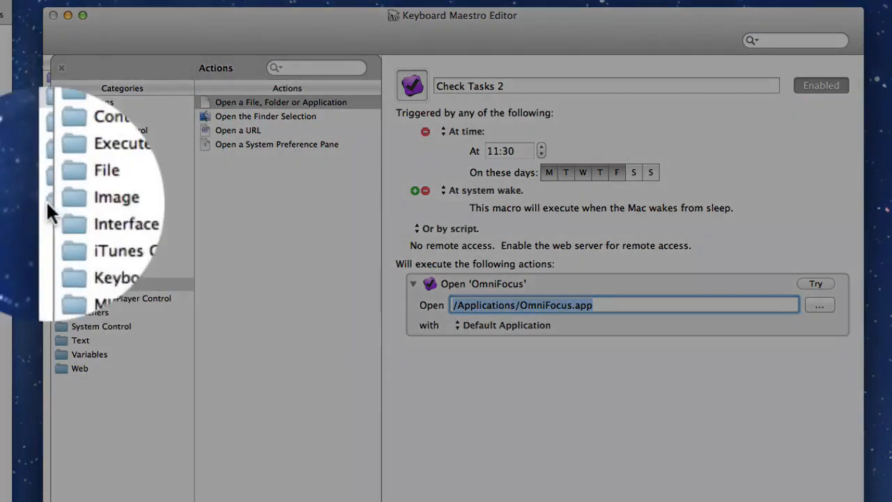
Step: Add Display Text 'Sort Out your Tasks for the day' and a Speak Text action
click(124, 268)
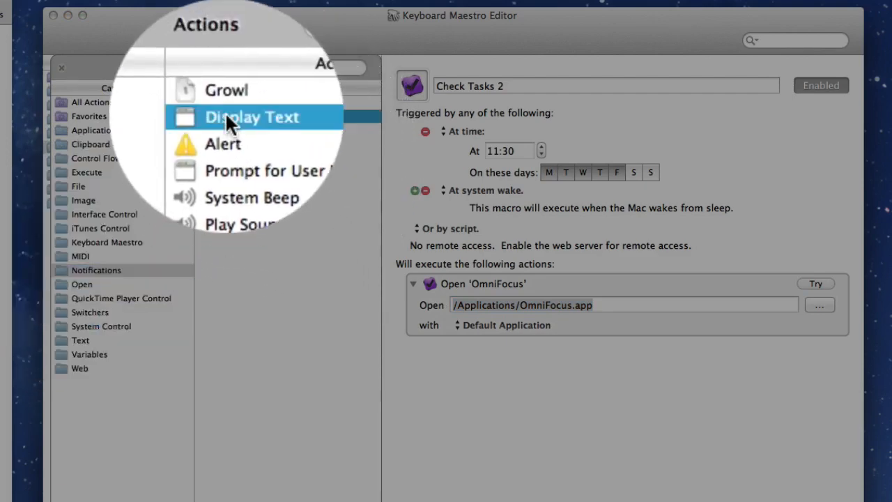
double_click(253, 116)
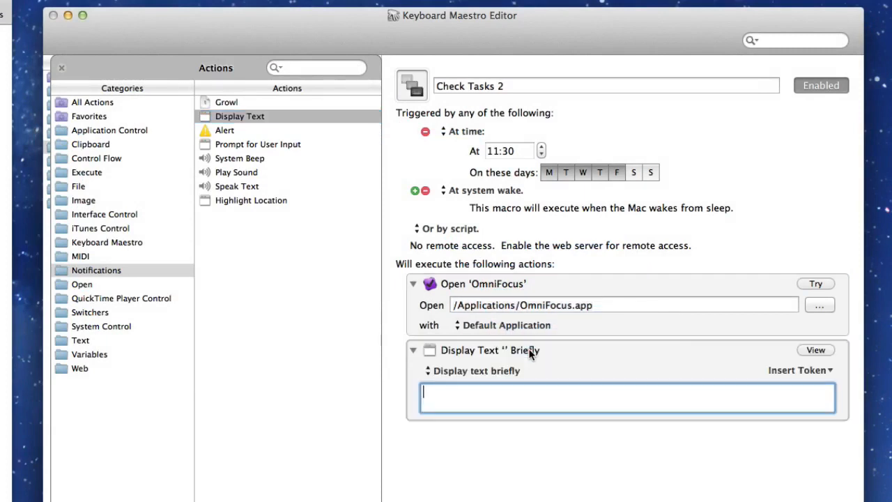
text(Sort Out your Tasks for the day)
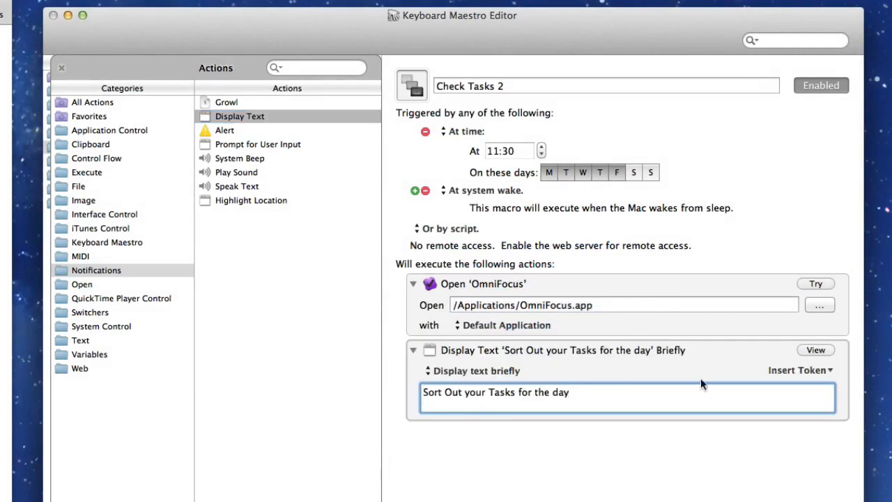
mouse_move(224, 186)
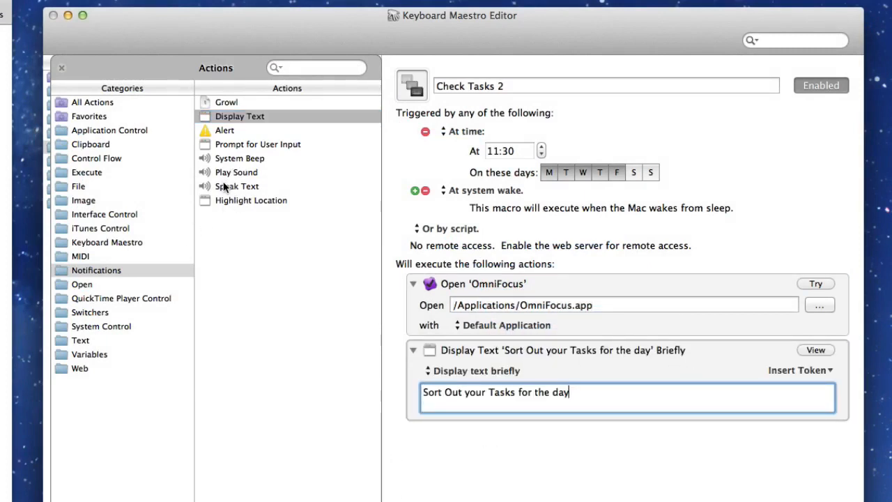
click(236, 186)
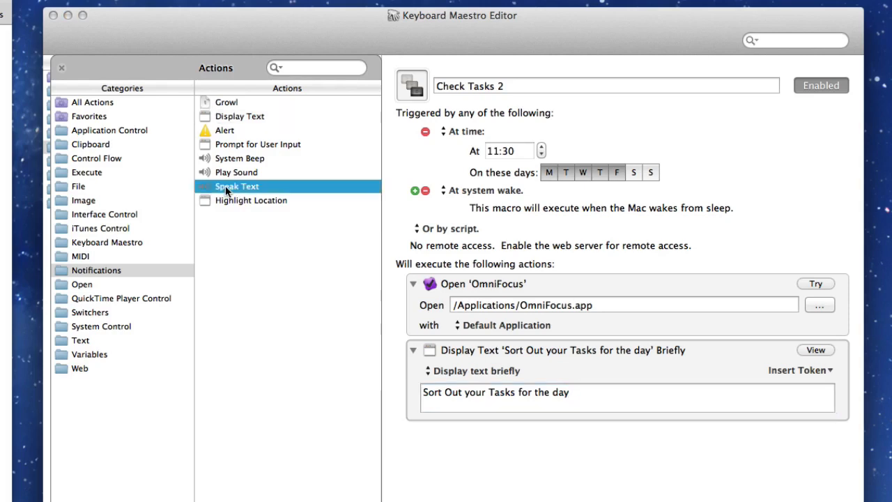
mouse_move(228, 186)
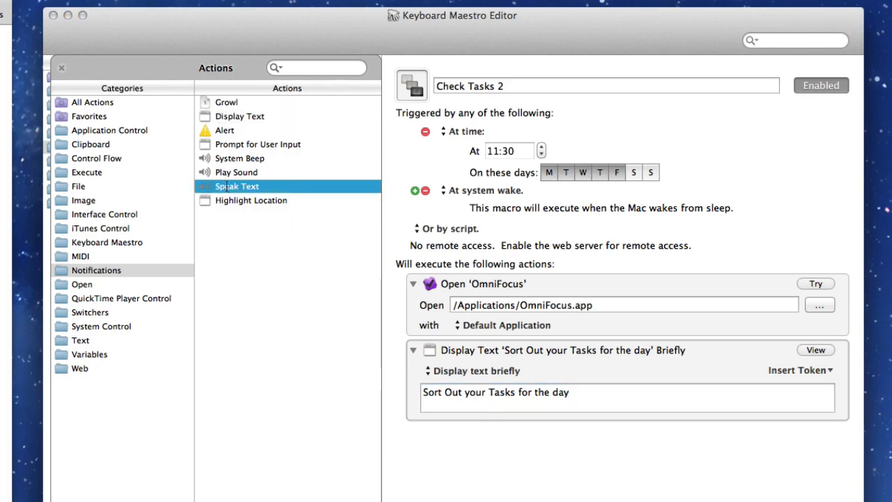
double_click(237, 187)
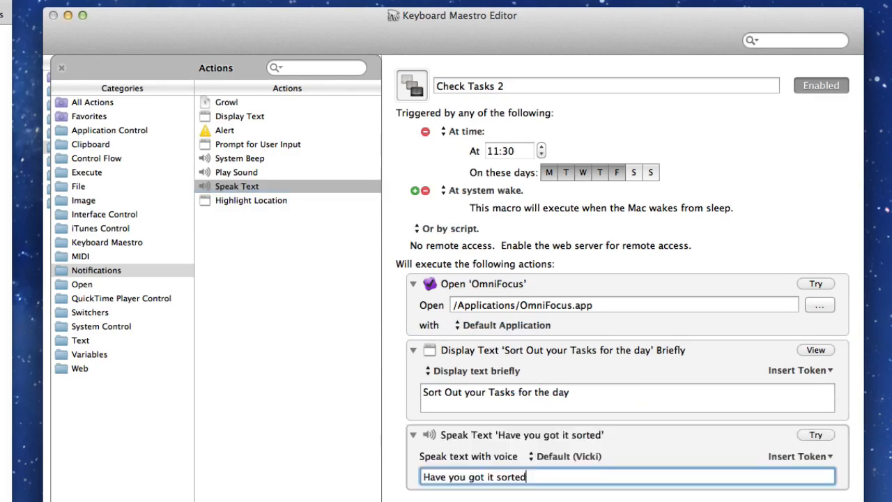
mouse_move(493, 493)
text( ?)
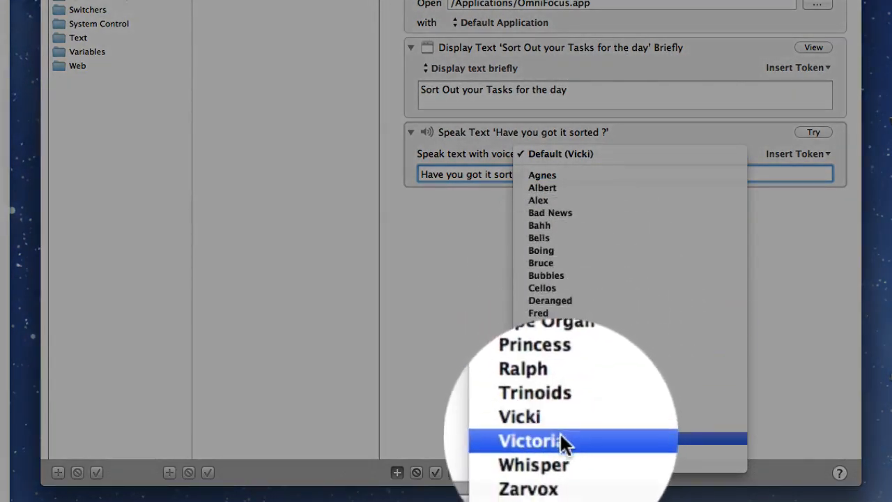
Step: Set the speech voice to Victoria and test-run the macro, opening OmniFocus's Inbox
click(530, 440)
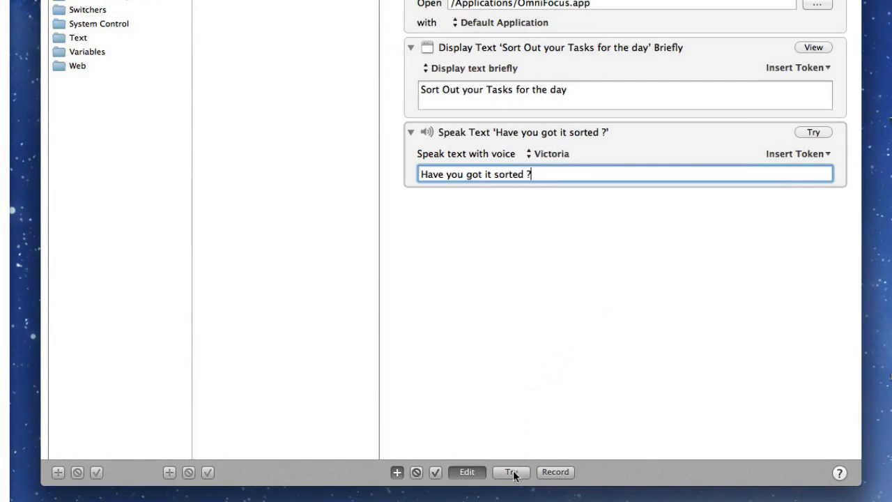
click(511, 472)
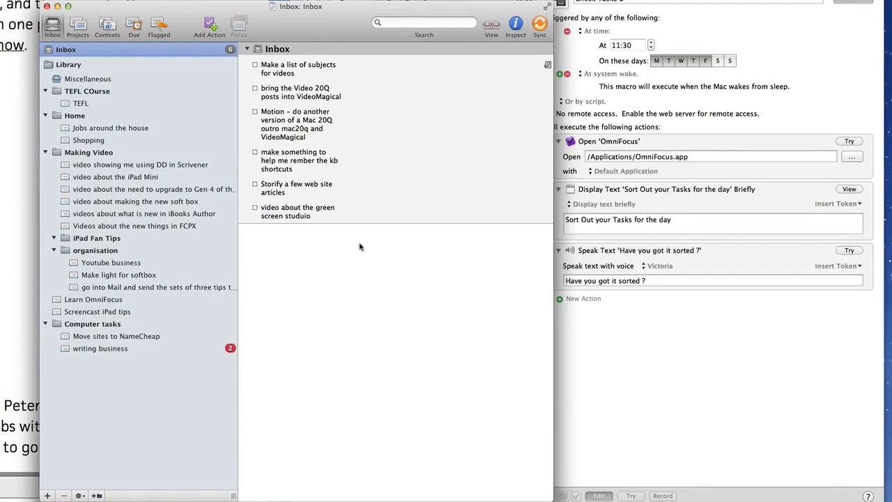
mouse_move(361, 247)
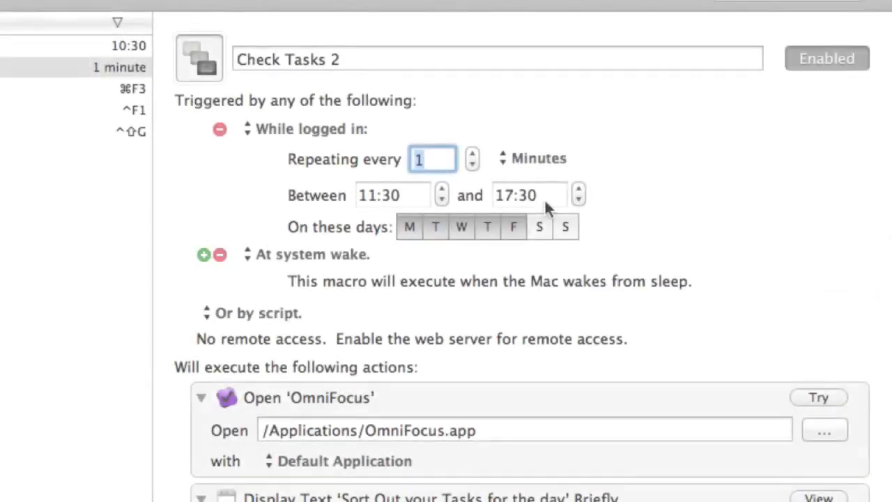
mouse_move(467, 182)
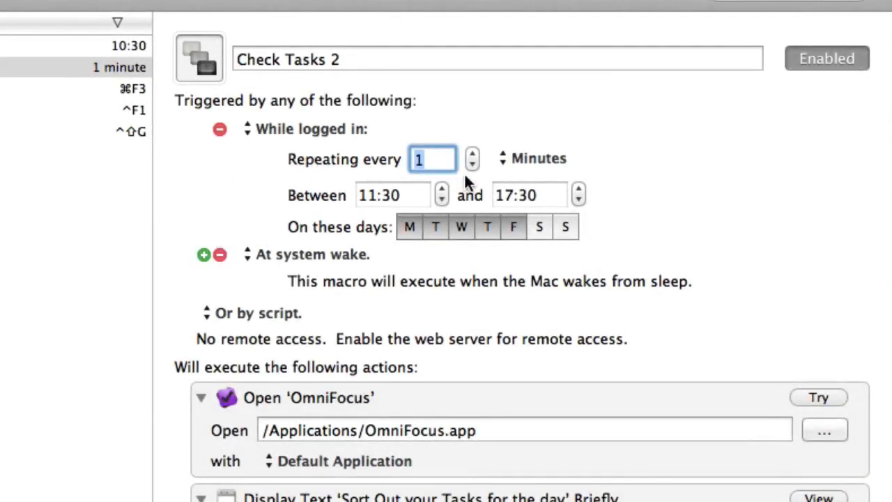
mouse_move(380, 202)
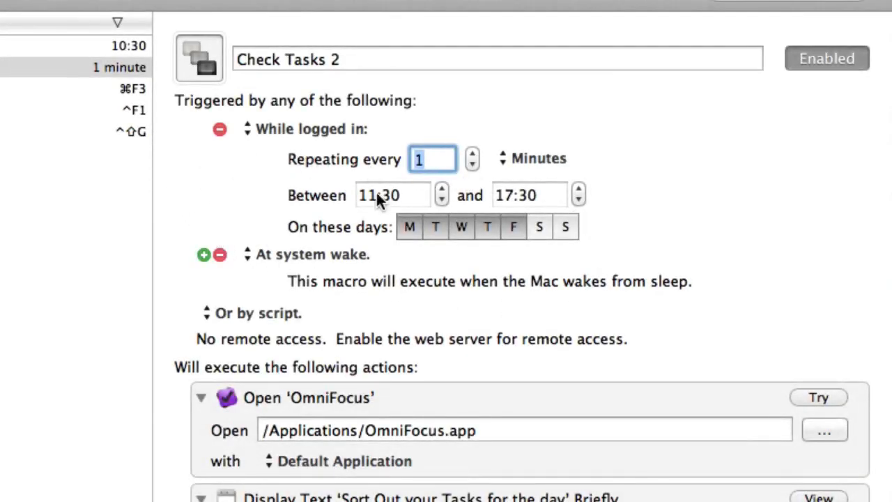